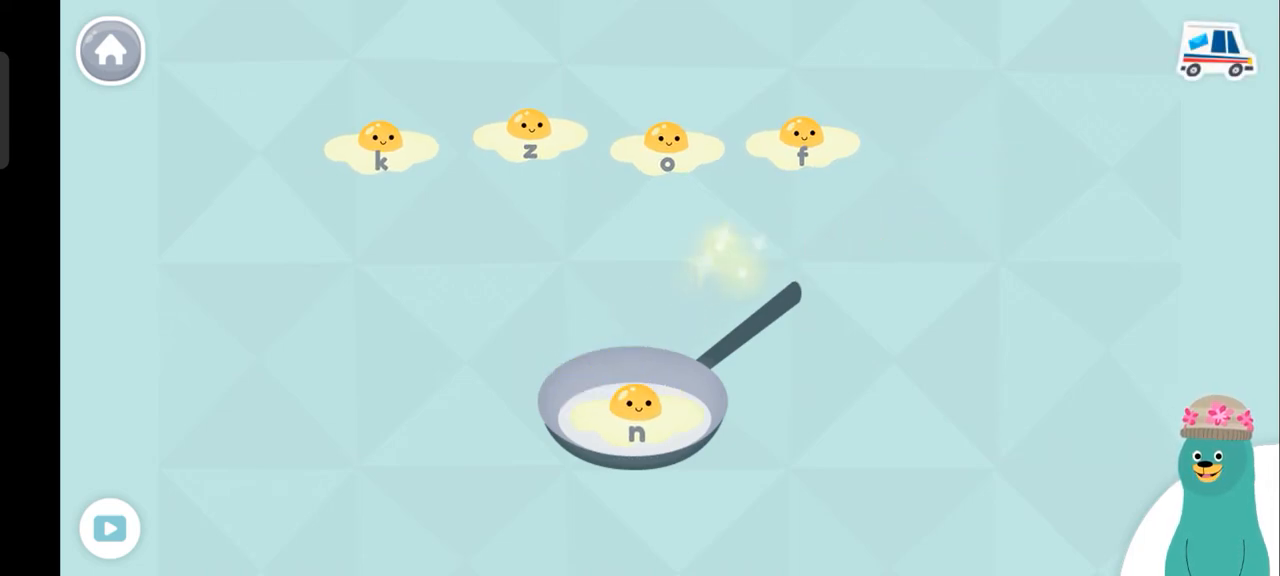
Step: Select the letter k activity after finishing the egg game with egg n in the pan
click(383, 140)
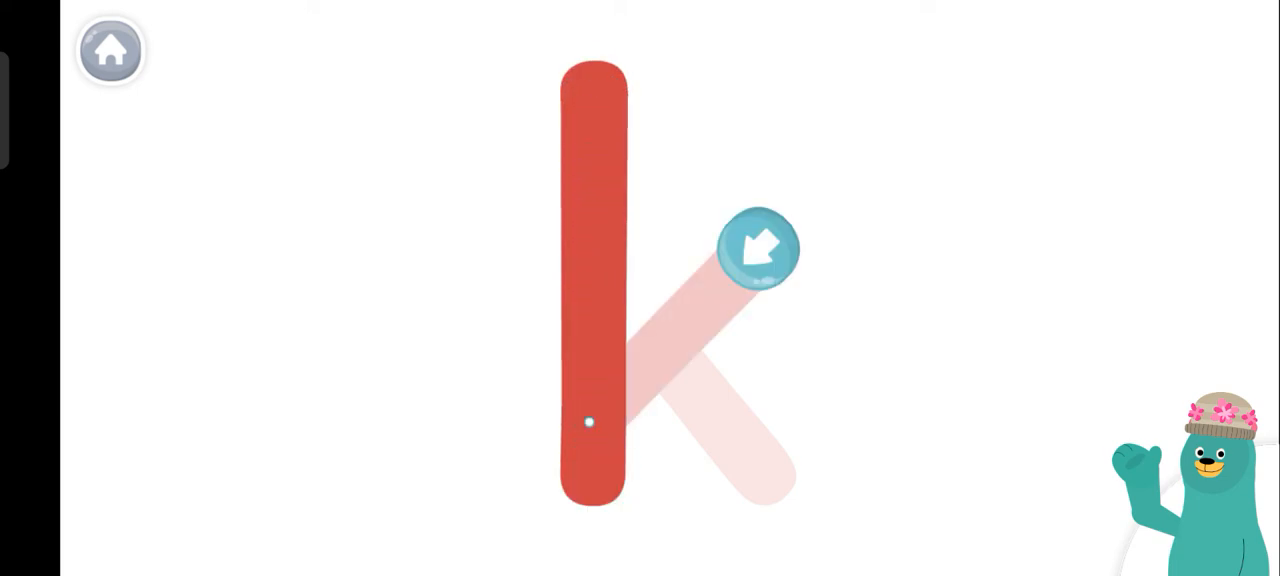